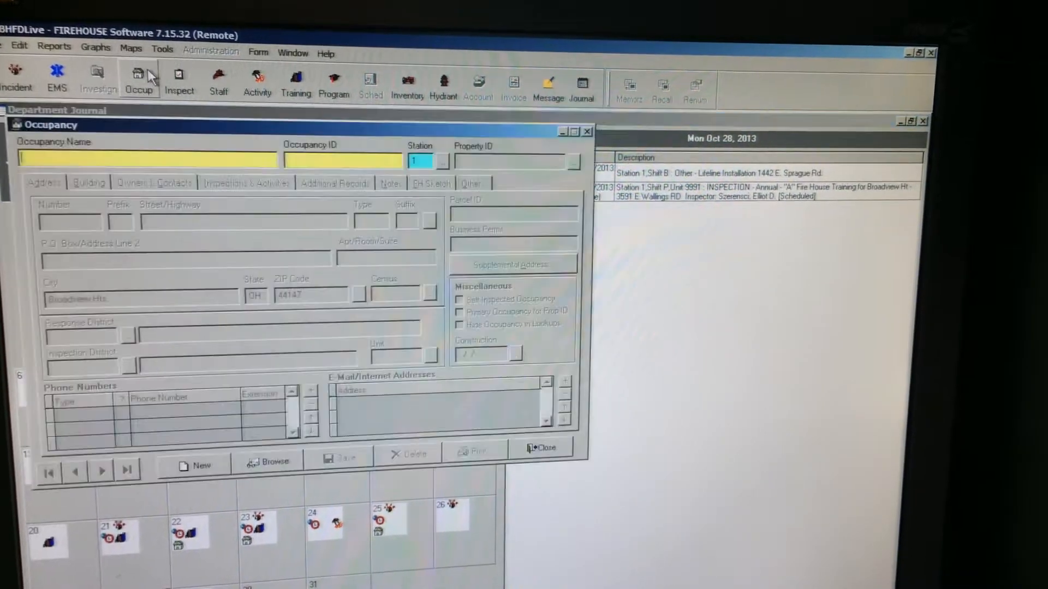
# Browse the occupancies and load "A" Fire House Training for Broadview Ht.
pyautogui.click(267, 461)
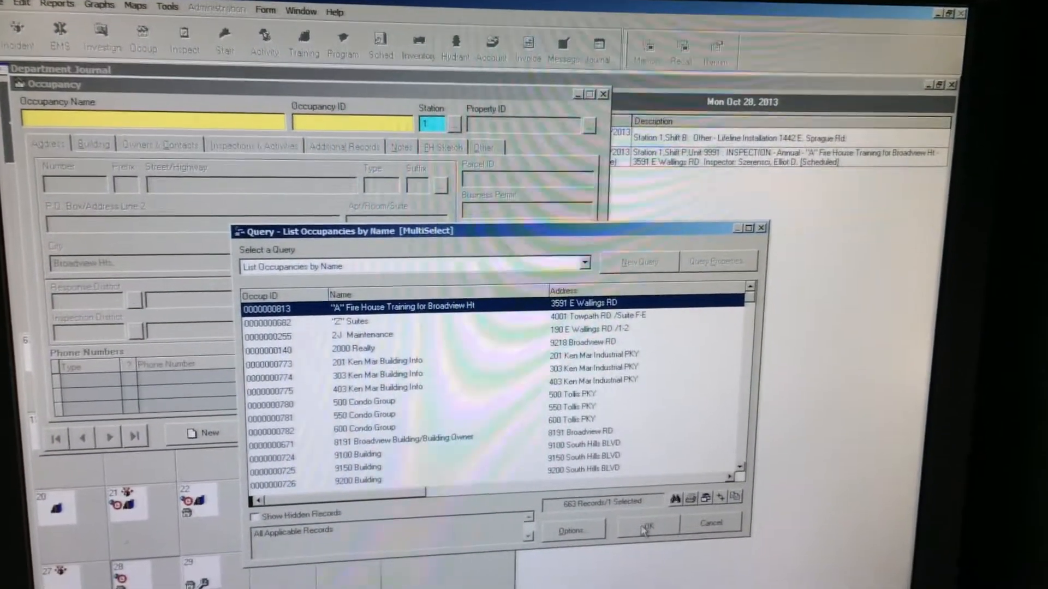
pyautogui.click(643, 527)
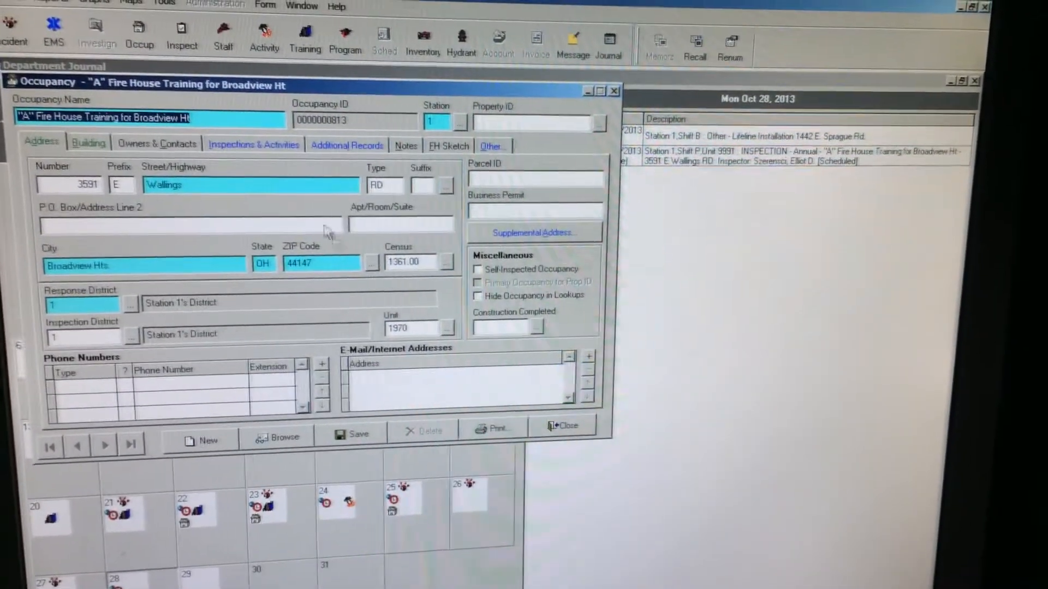
# Add an inspection of type 200 INSPECTION - Annual from the Inspections & Activities list.
pyautogui.click(253, 145)
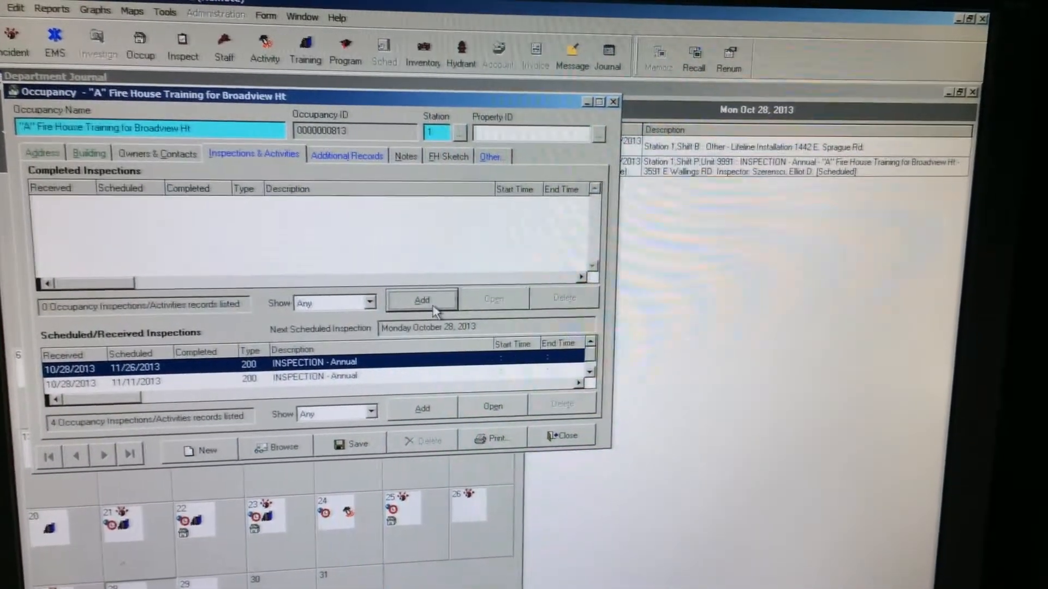
pyautogui.click(420, 299)
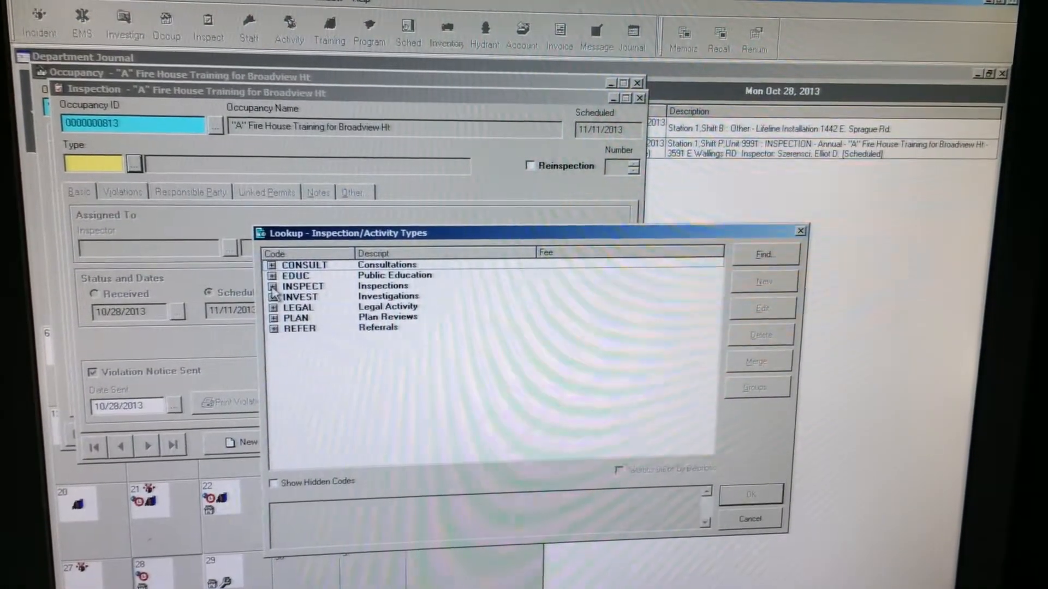
pyautogui.click(274, 285)
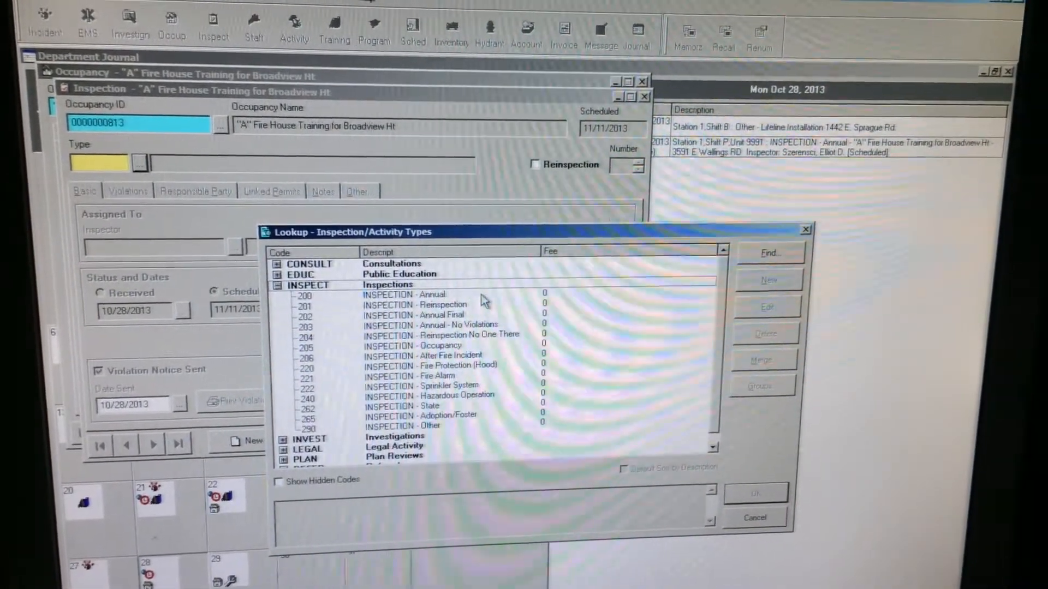
pyautogui.click(404, 294)
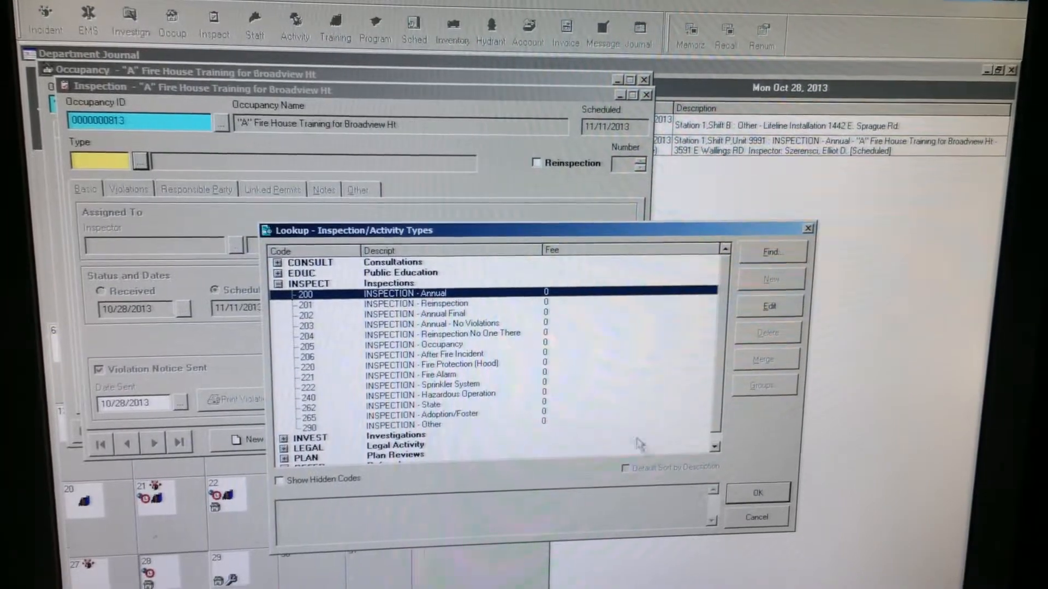
pyautogui.click(757, 491)
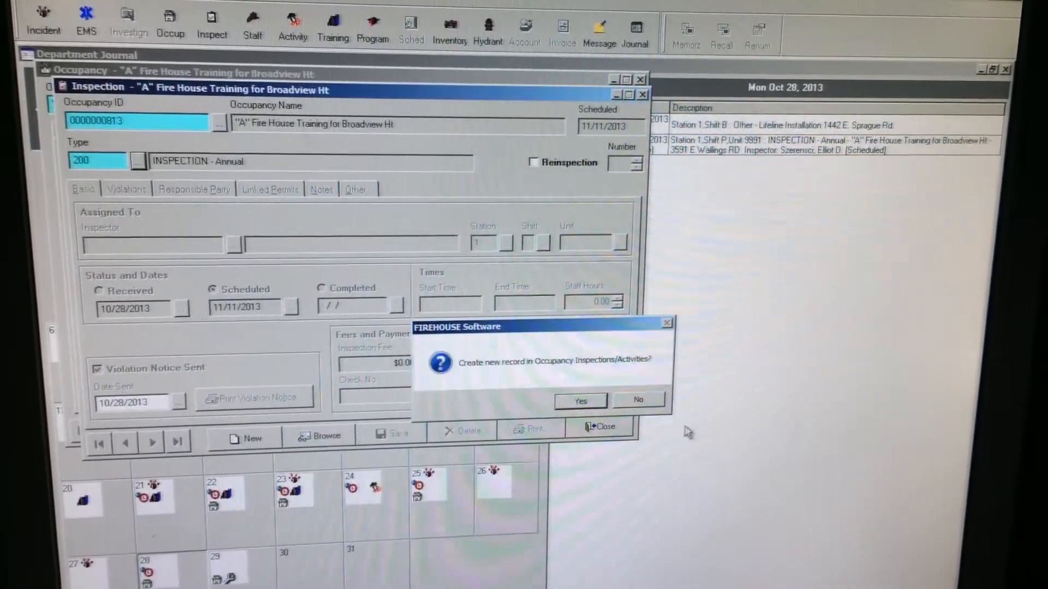
pyautogui.click(578, 401)
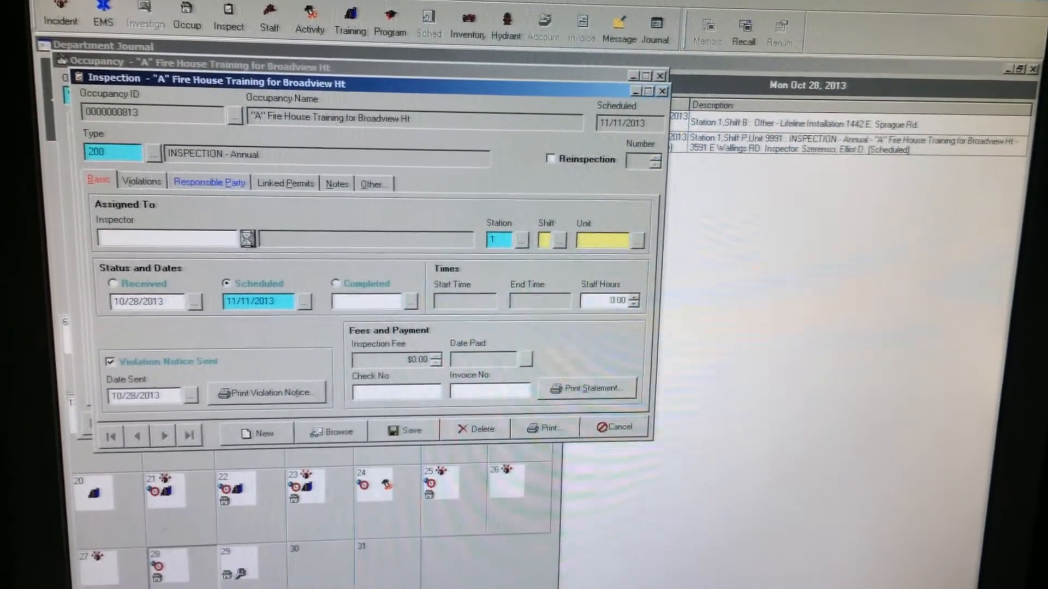
pyautogui.click(247, 238)
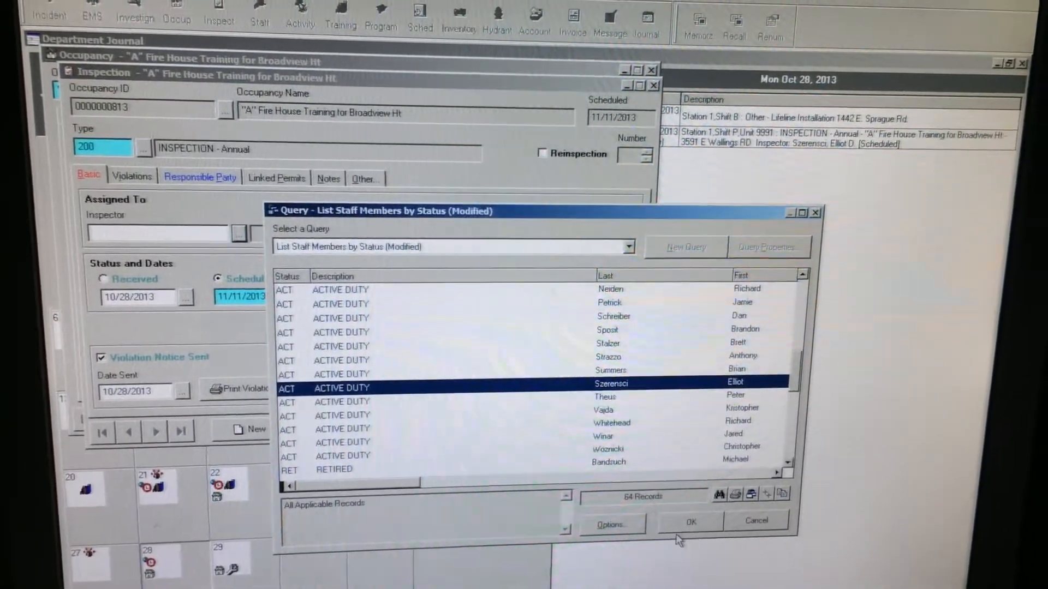
pyautogui.click(690, 520)
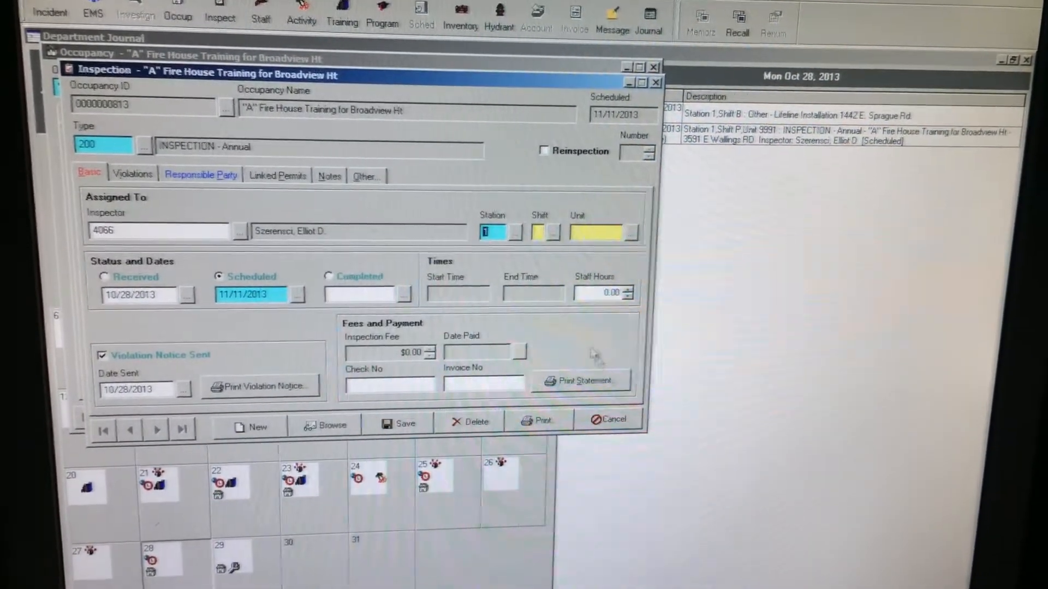
pyautogui.click(555, 232)
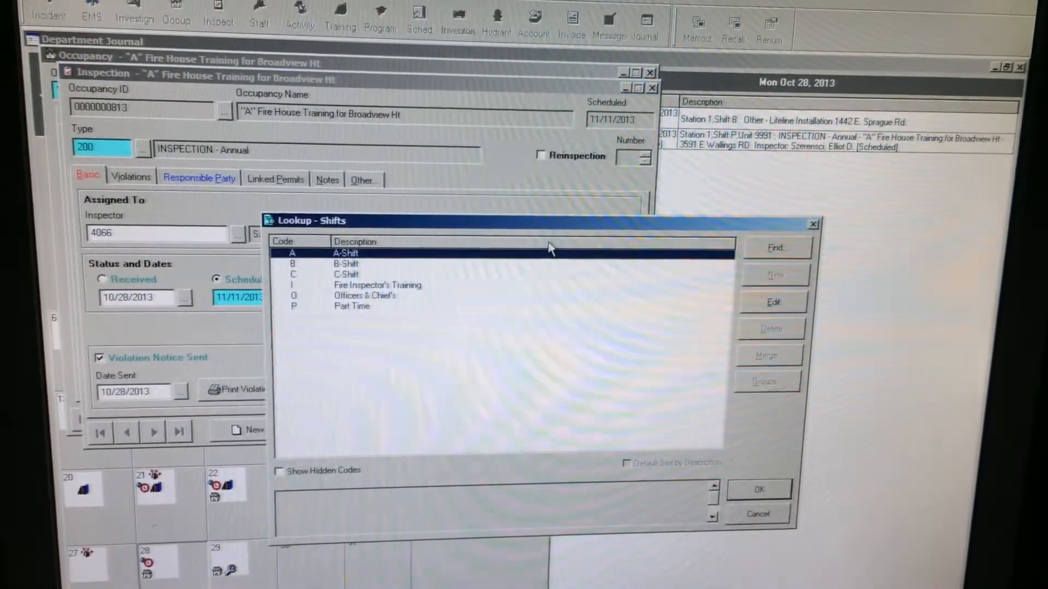
# Choose shift P Part Time and unit 9991 Station 1 iPad 1.
pyautogui.click(352, 305)
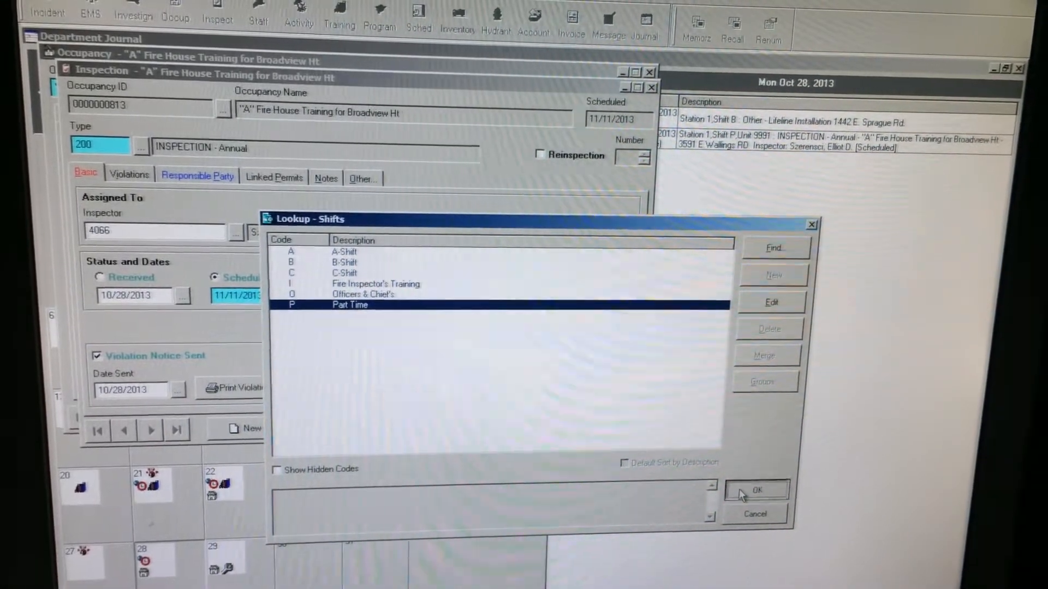
pyautogui.click(755, 490)
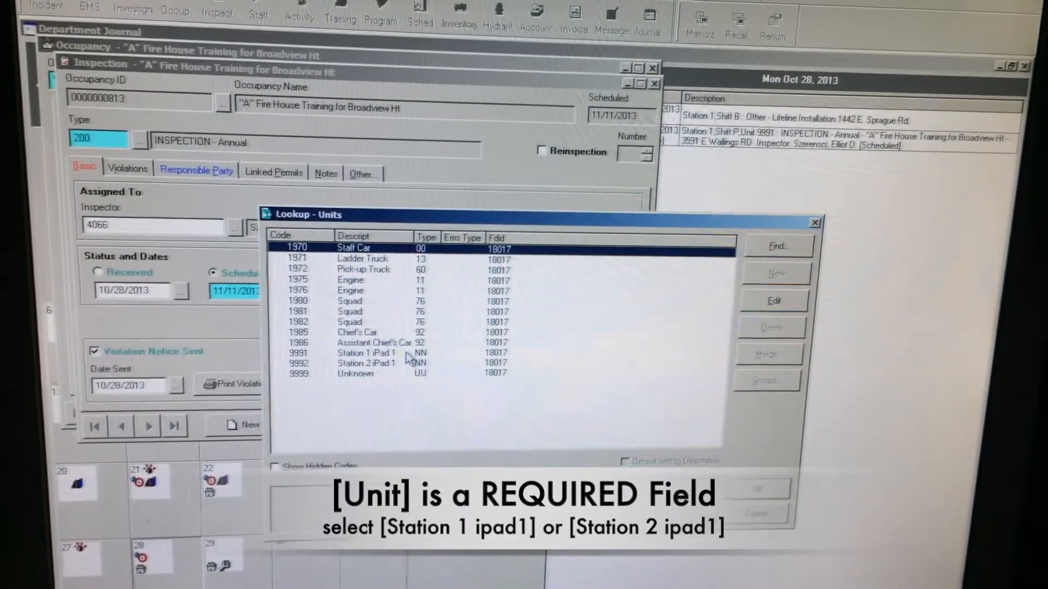
pyautogui.click(351, 350)
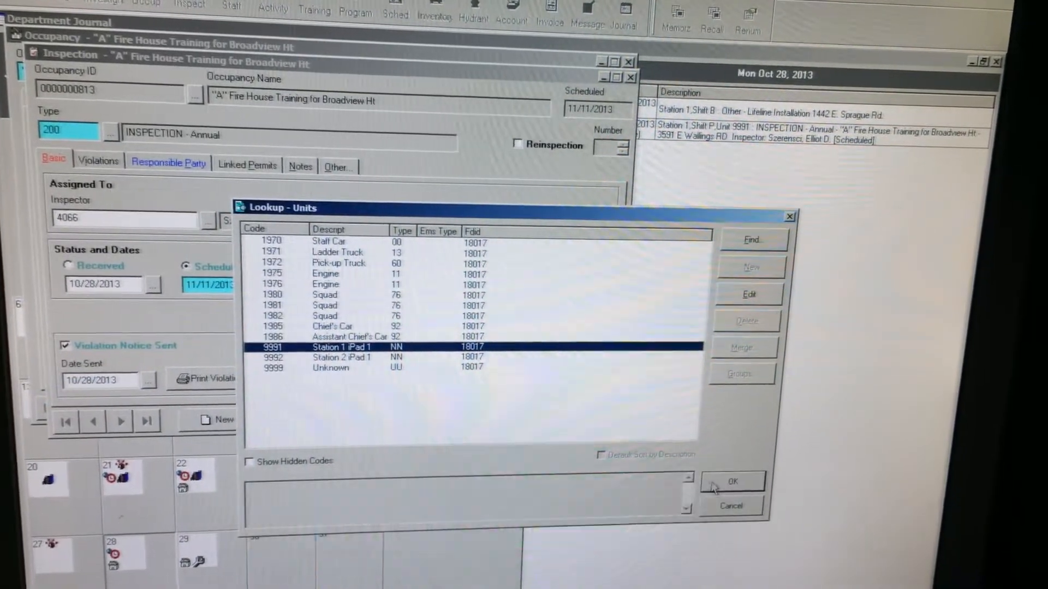
pyautogui.click(731, 482)
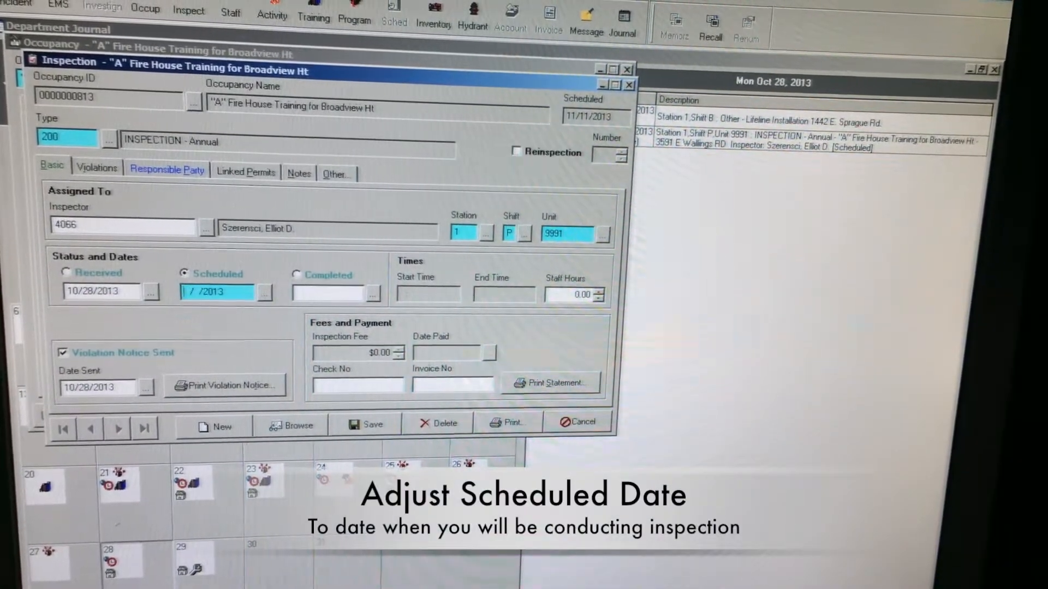
# Enter scheduled date 10/28/2013, save without printing a notice, and close the inspection.
pyautogui.write('10/28/2013')
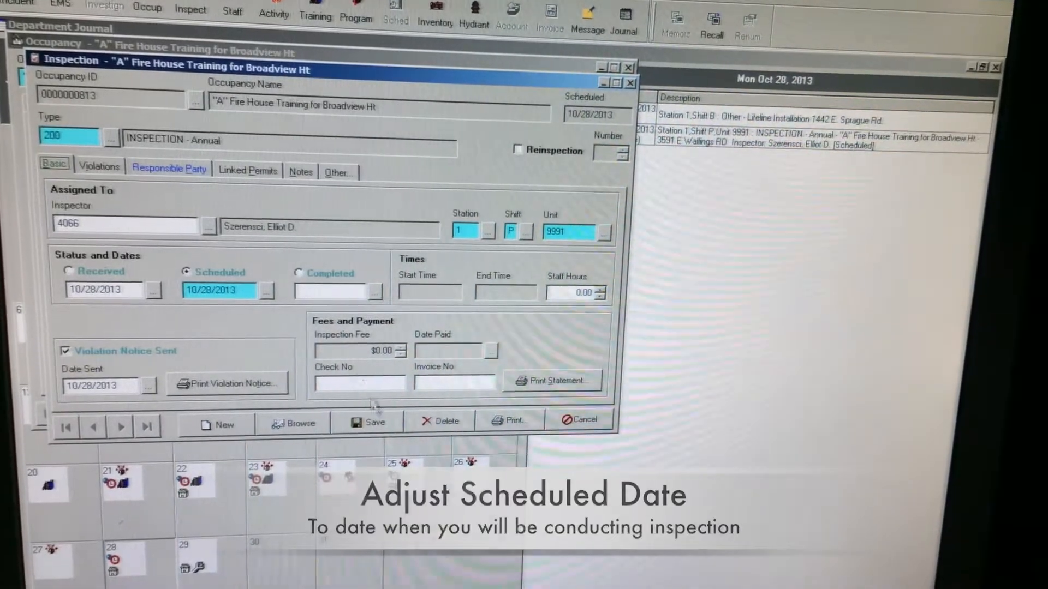
pyautogui.click(369, 421)
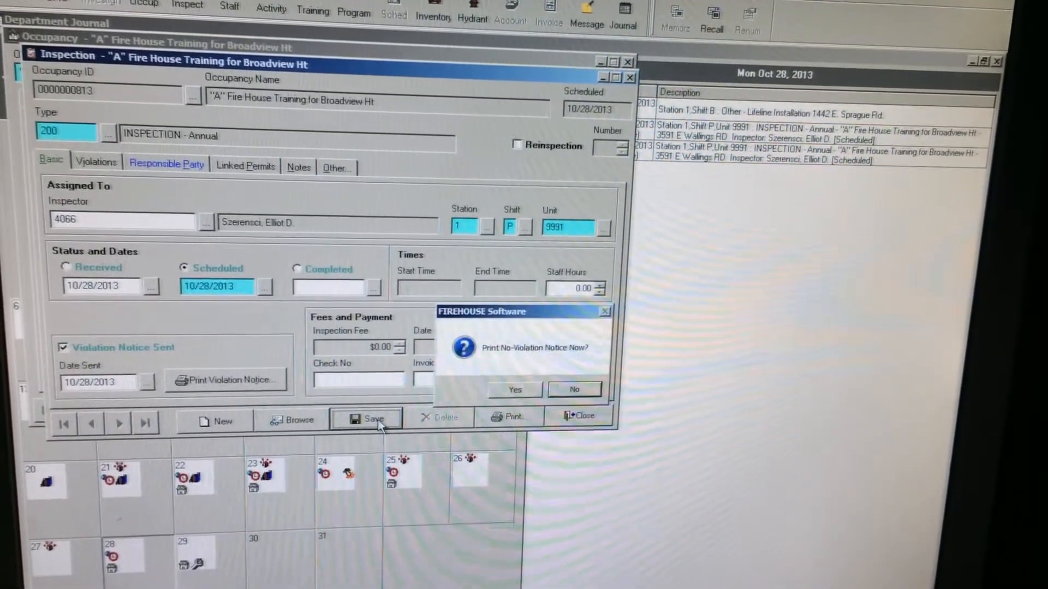
pyautogui.click(573, 390)
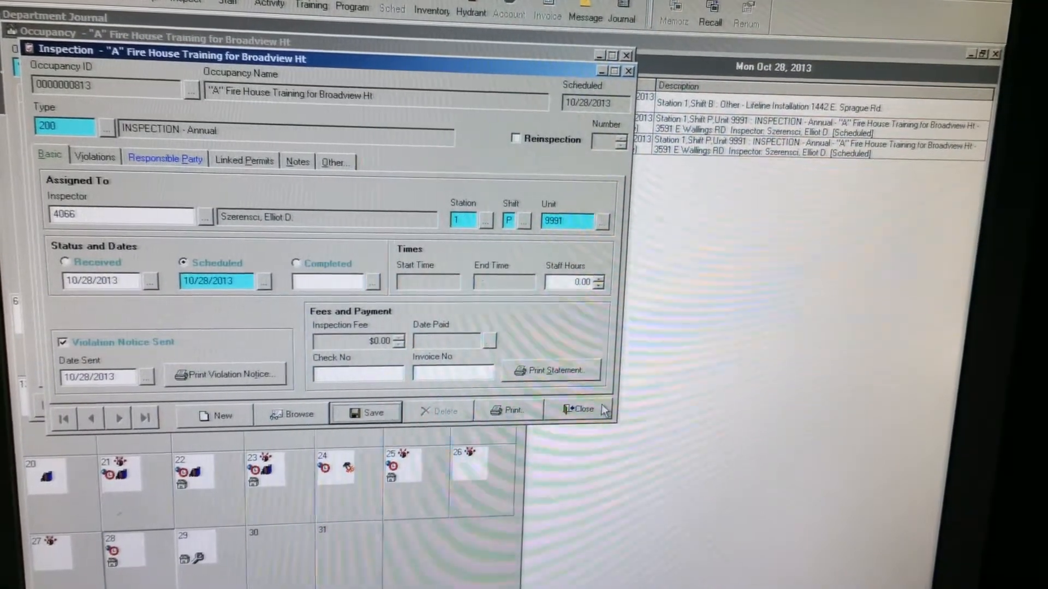
pyautogui.click(576, 410)
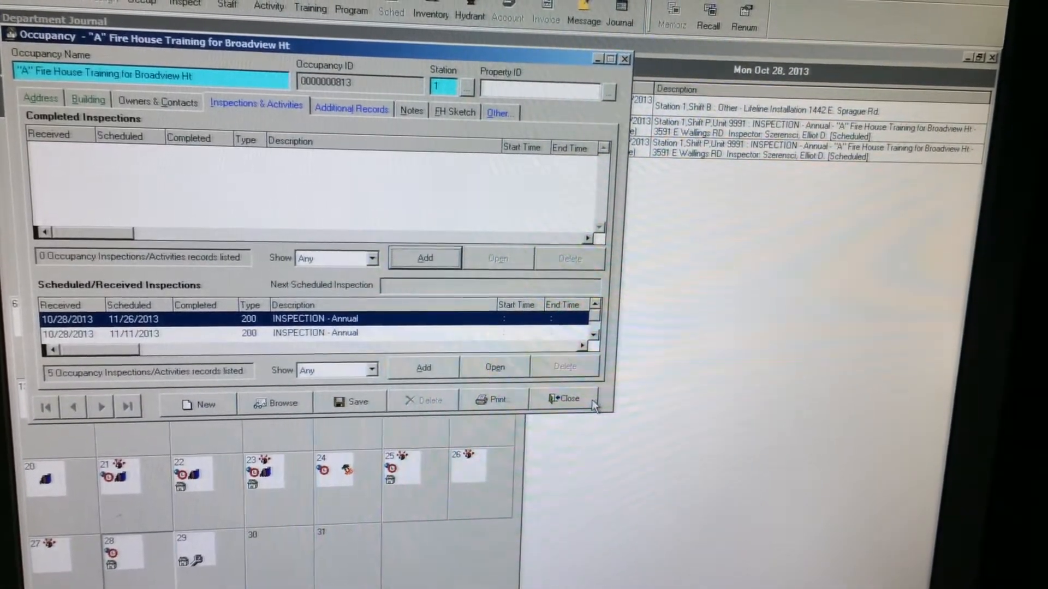